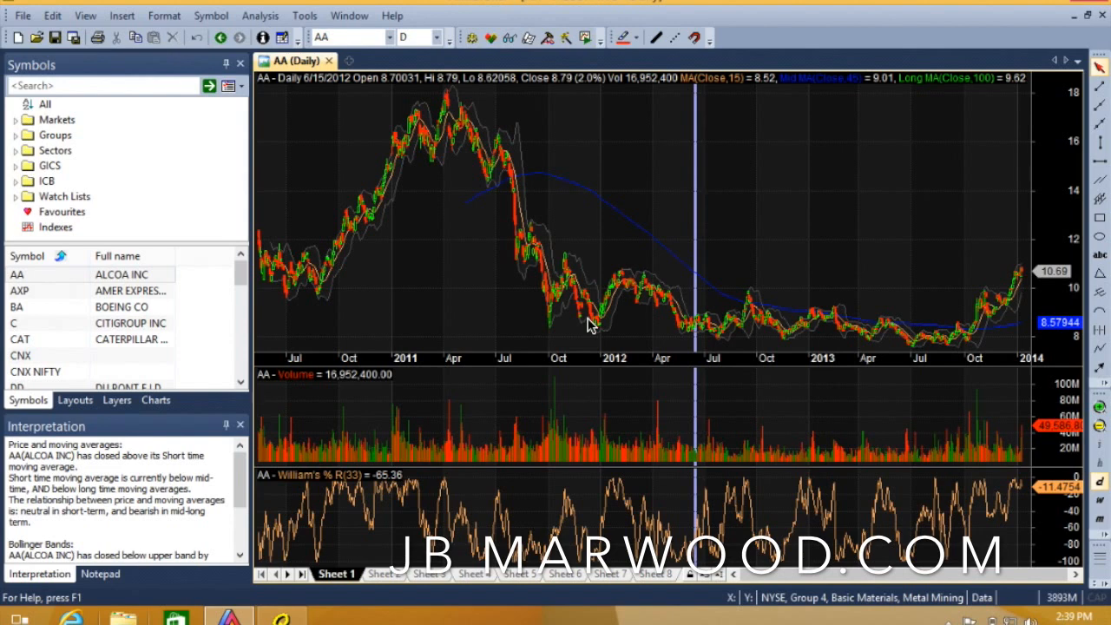
pyautogui.moveTo(287, 530)
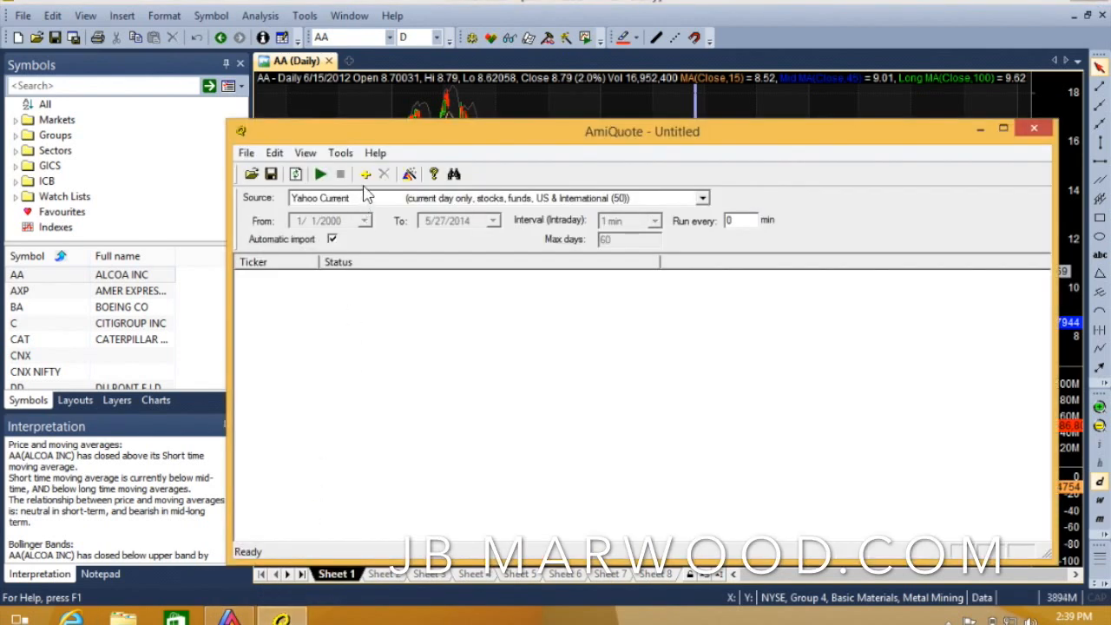
# Step: Add the ^NSEI ticker in AmiQuote with Yahoo Historical source and an adjusted start year
pyautogui.click(365, 173)
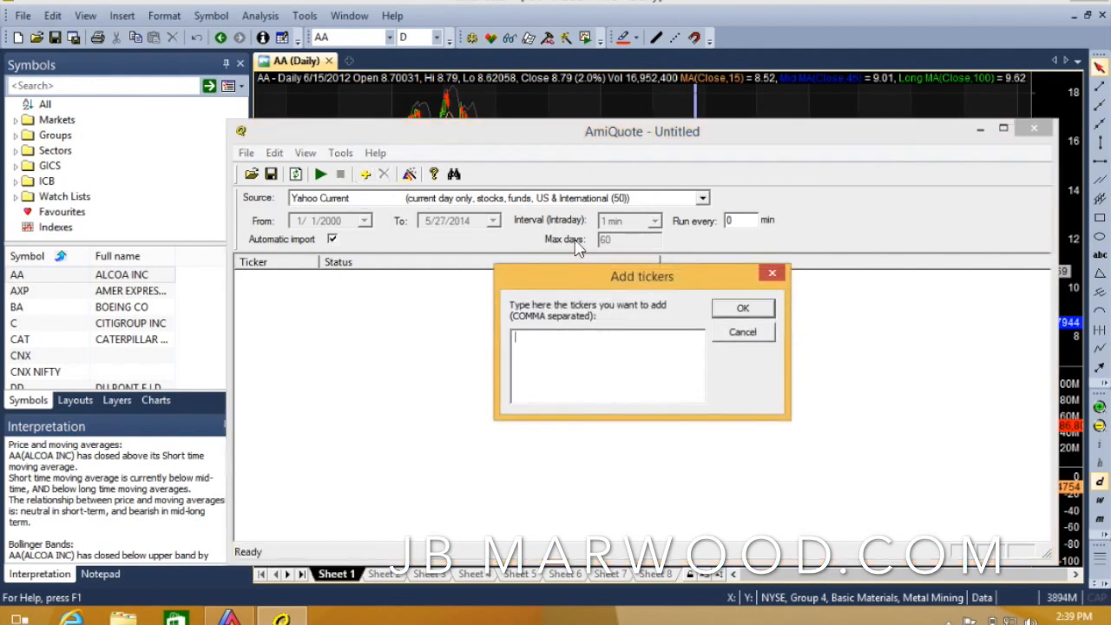
pyautogui.write('^NSEI')
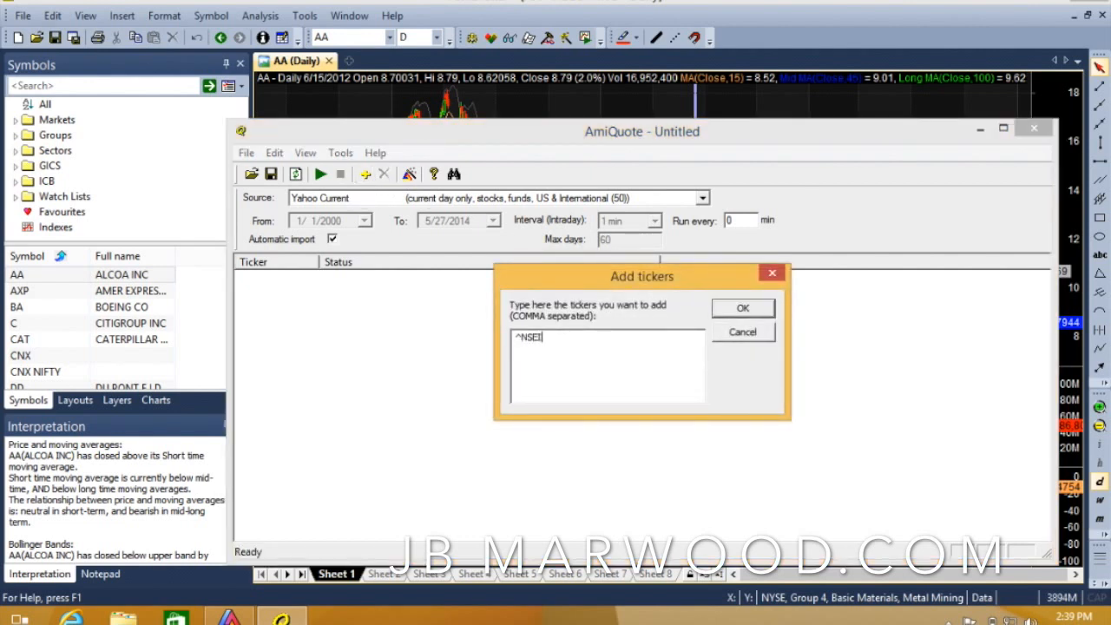
pyautogui.click(743, 309)
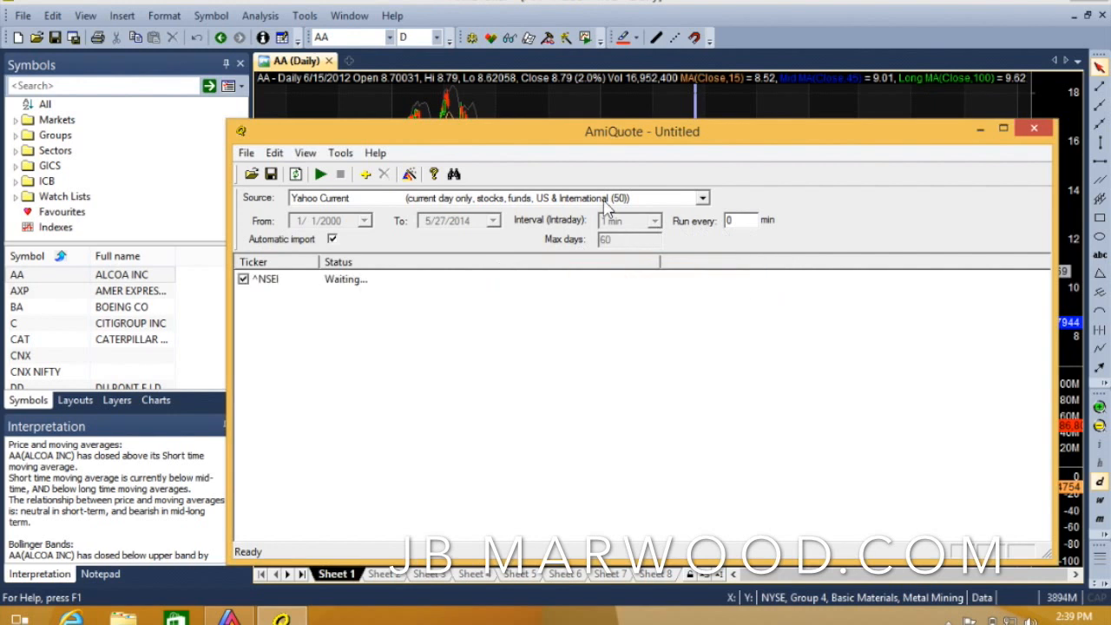
pyautogui.click(701, 198)
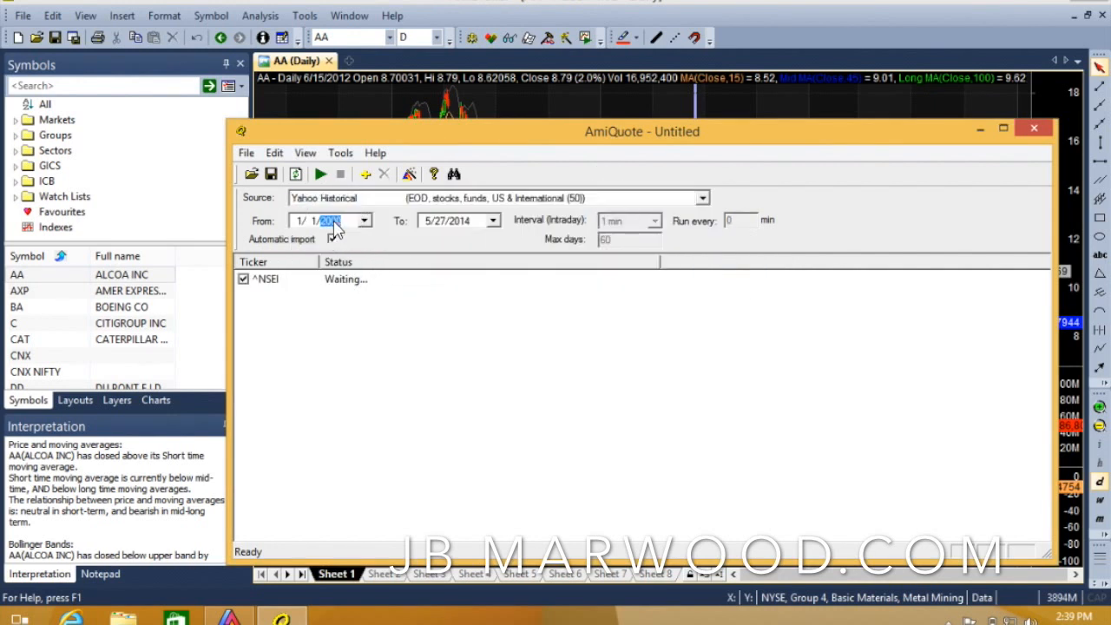
pyautogui.click(319, 174)
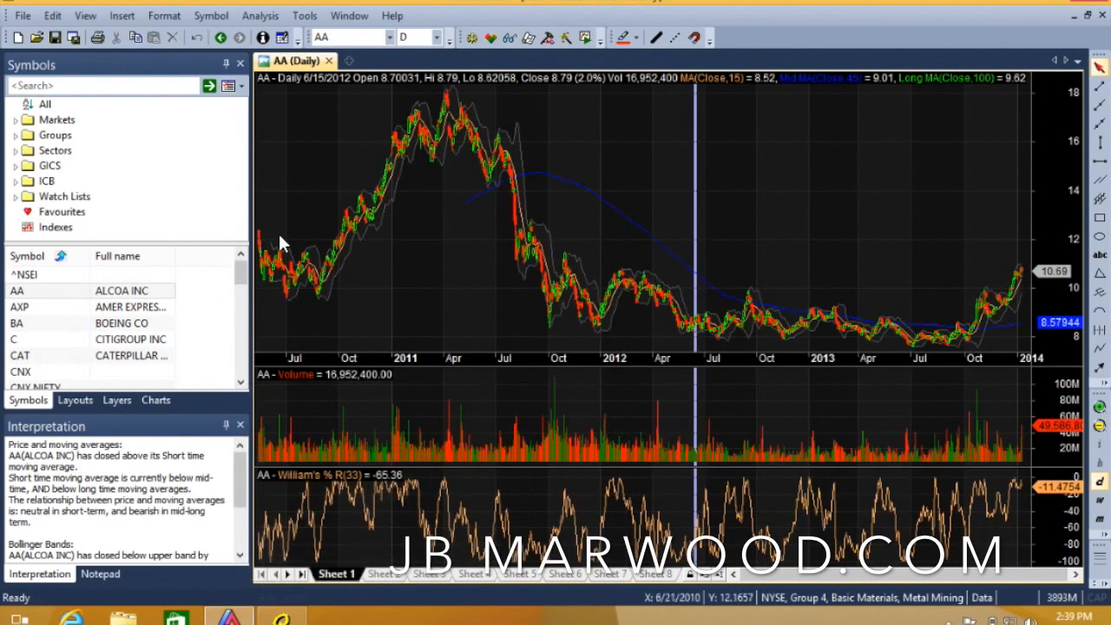
# Step: Display the ^NSEI daily chart and reach for the Analysis commands
pyautogui.click(26, 274)
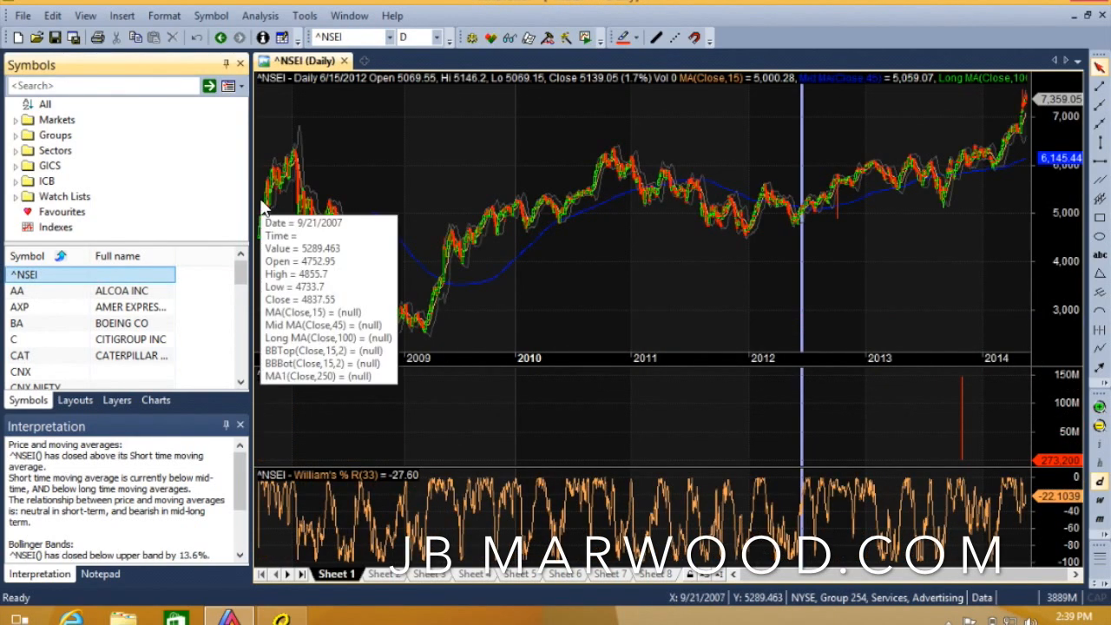
pyautogui.moveTo(261, 16)
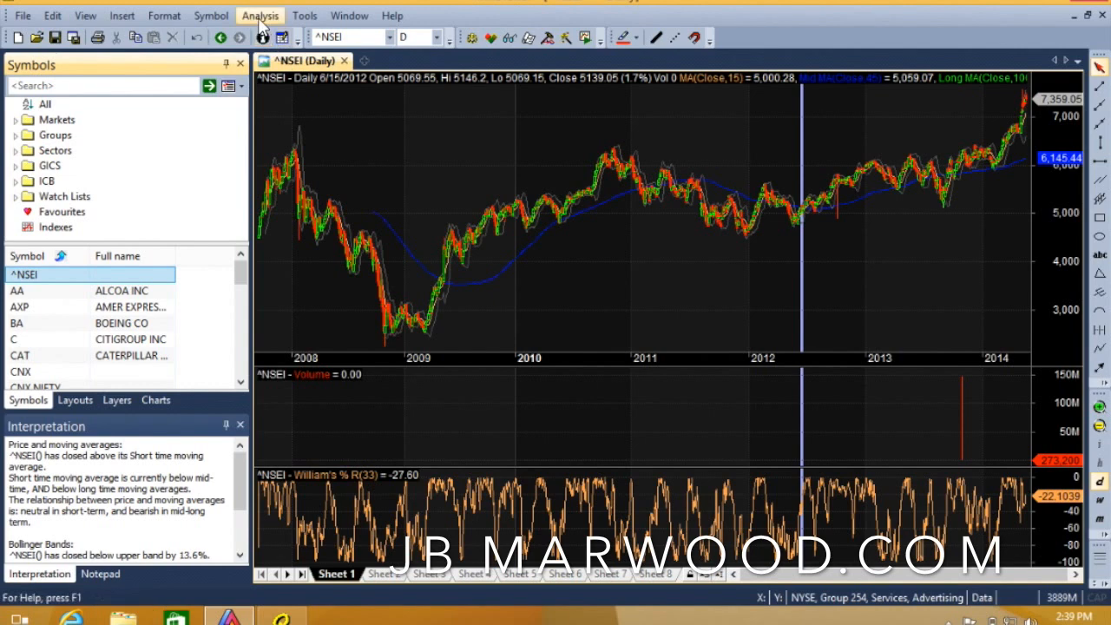
pyautogui.click(260, 15)
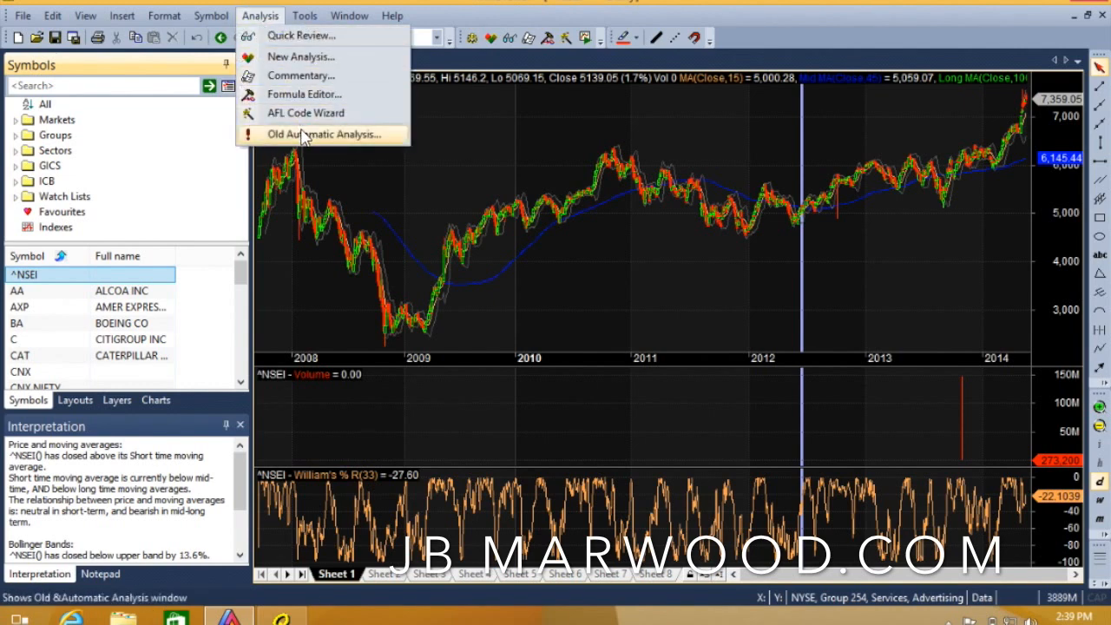
# Step: Bring up Old Automatic Analysis and open Example.afl in the Formula Editor
pyautogui.click(323, 134)
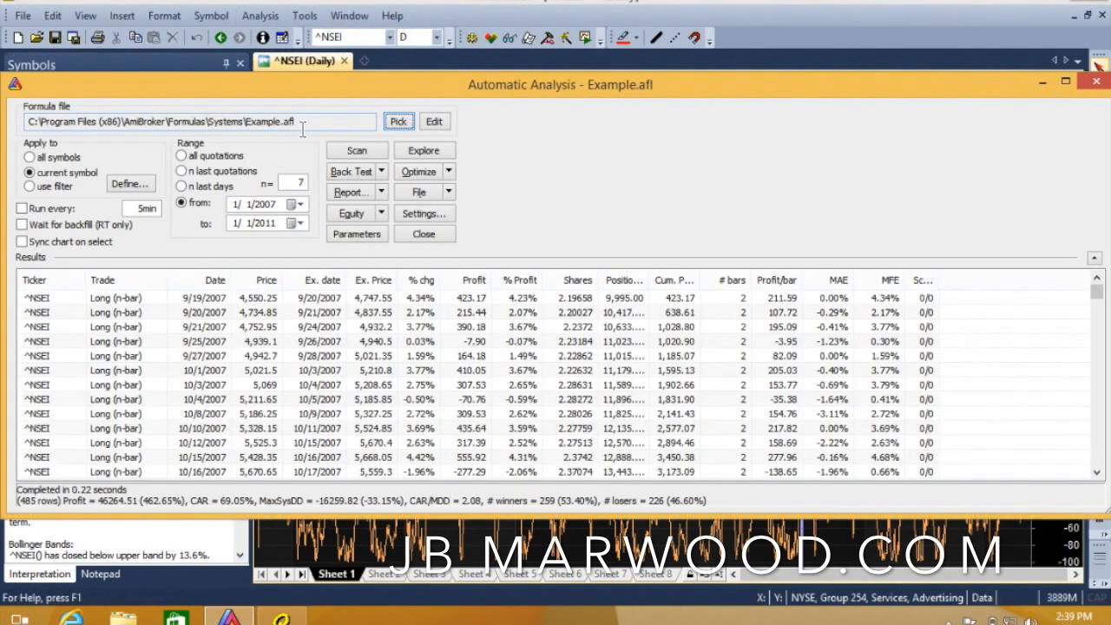
pyautogui.click(434, 121)
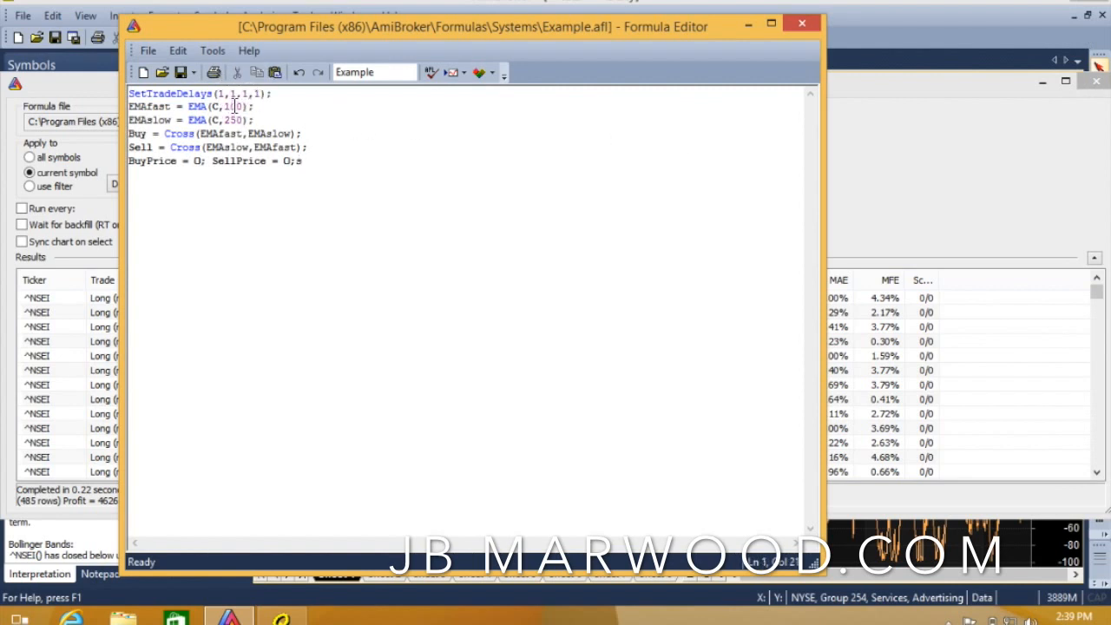
# Step: Change the fast EMA to 100 periods, name the formula EMA crossover, and save on closing
pyautogui.write('00')
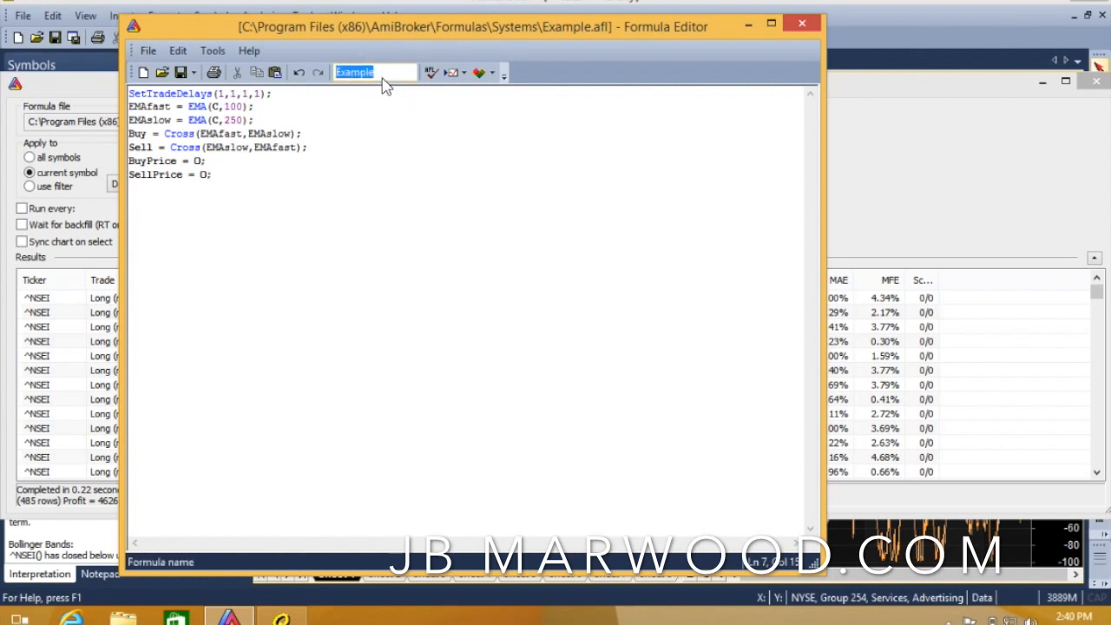
pyautogui.write('MA')
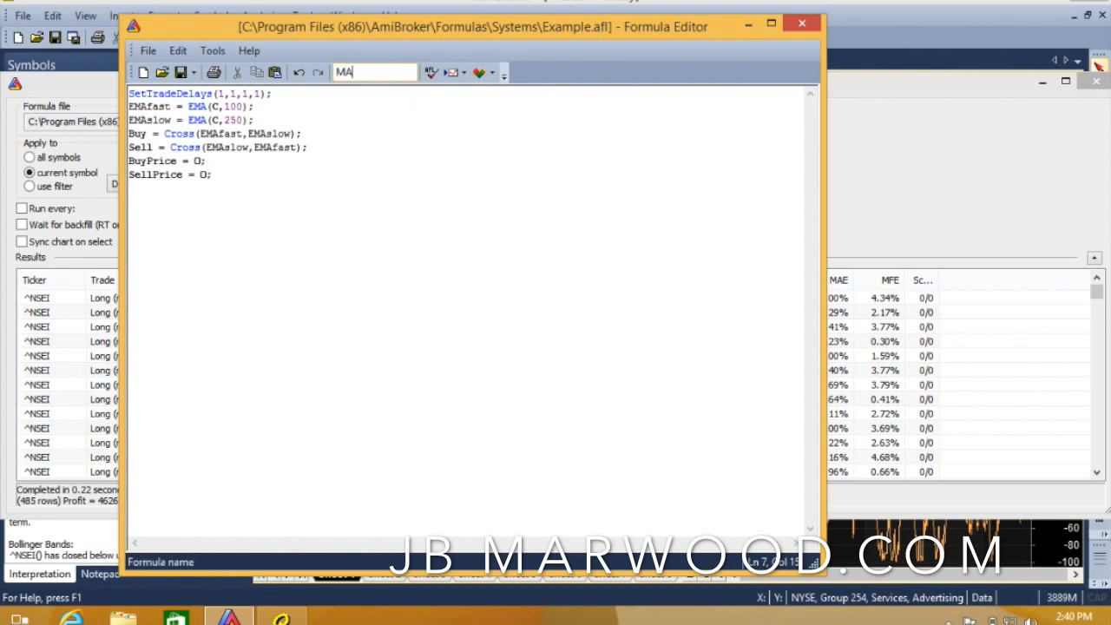
pyautogui.write('EMA crossover')
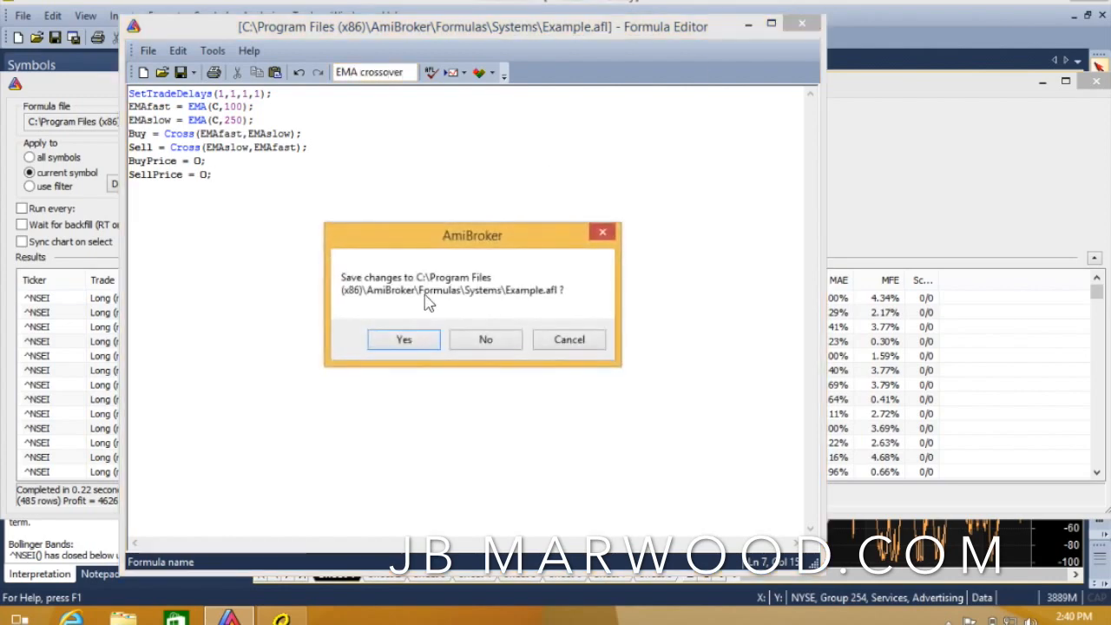
pyautogui.click(403, 338)
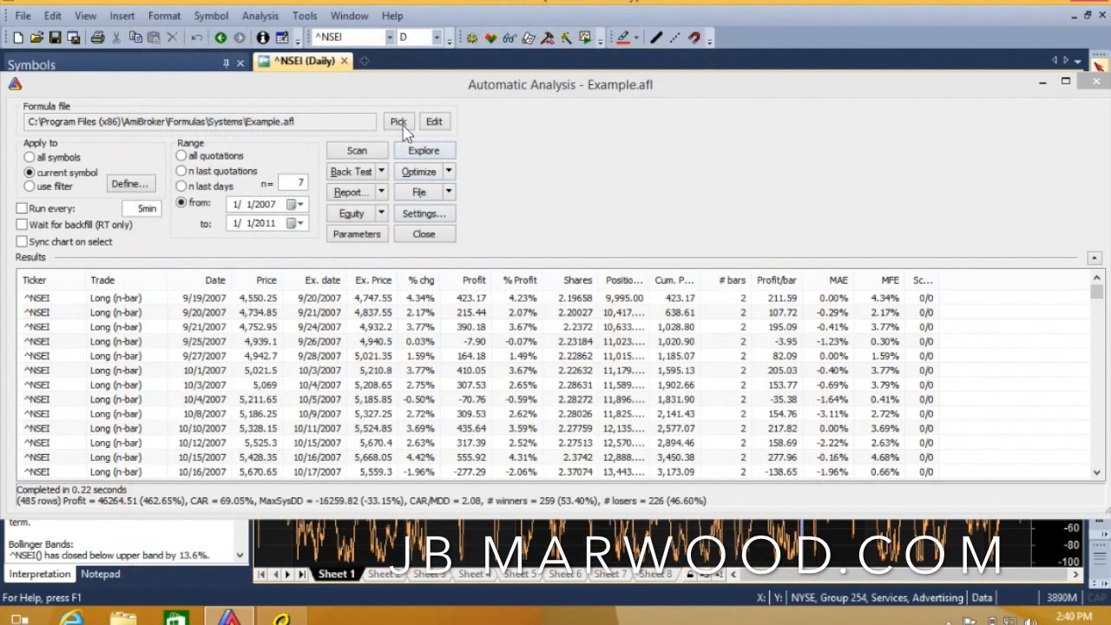
# Step: Load EMA crossover.afl and backtest it on ^NSEI for 1/1/2007–1/1/2011
pyautogui.click(400, 121)
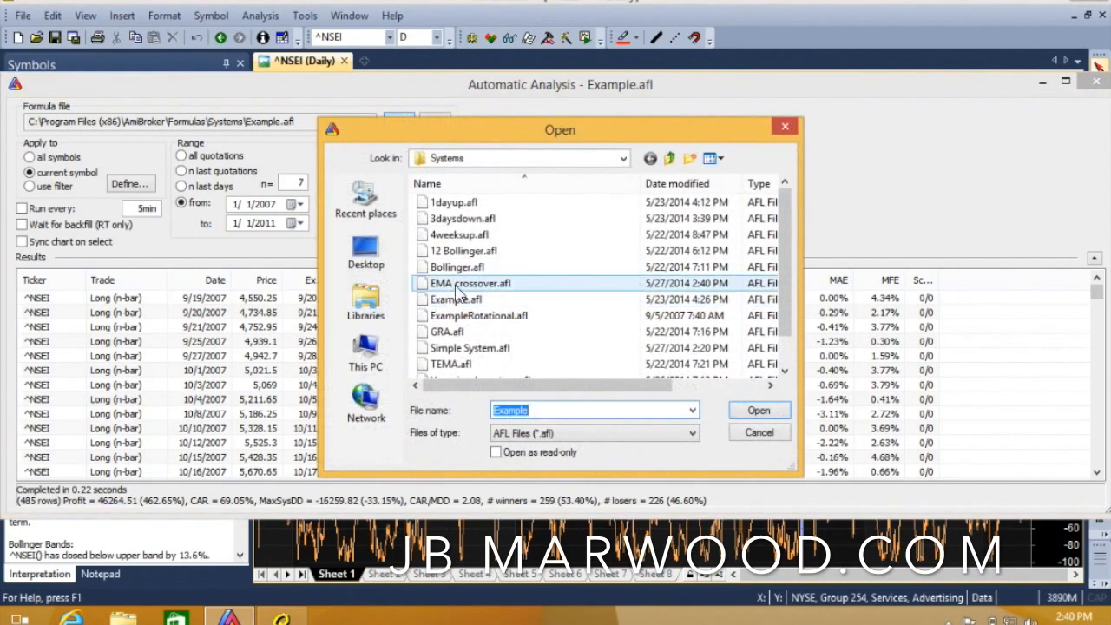
pyautogui.click(757, 410)
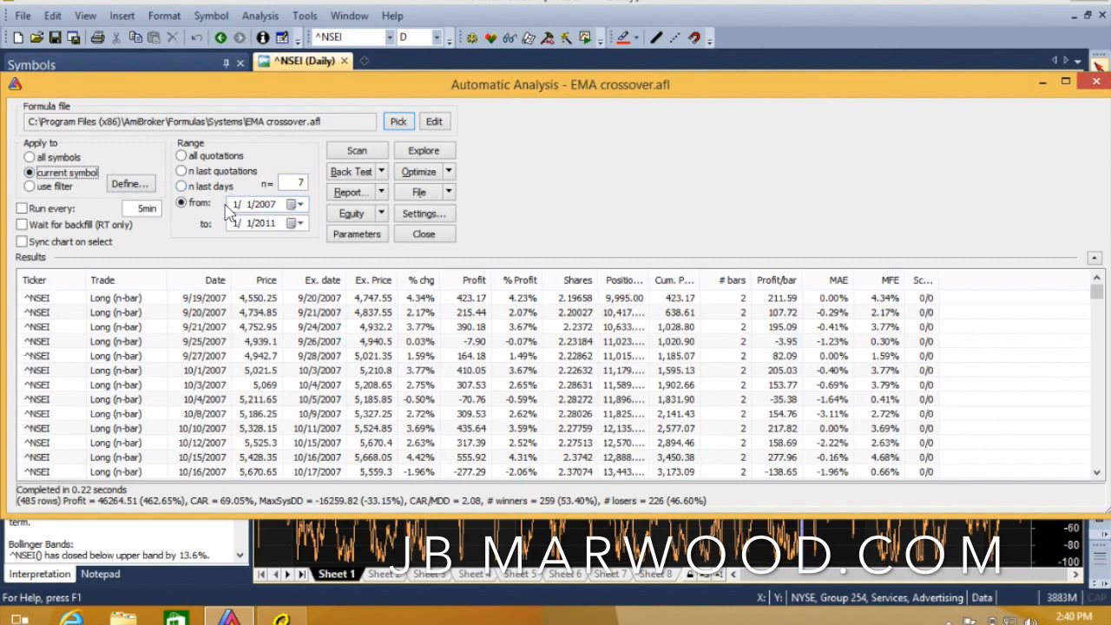
pyautogui.click(351, 171)
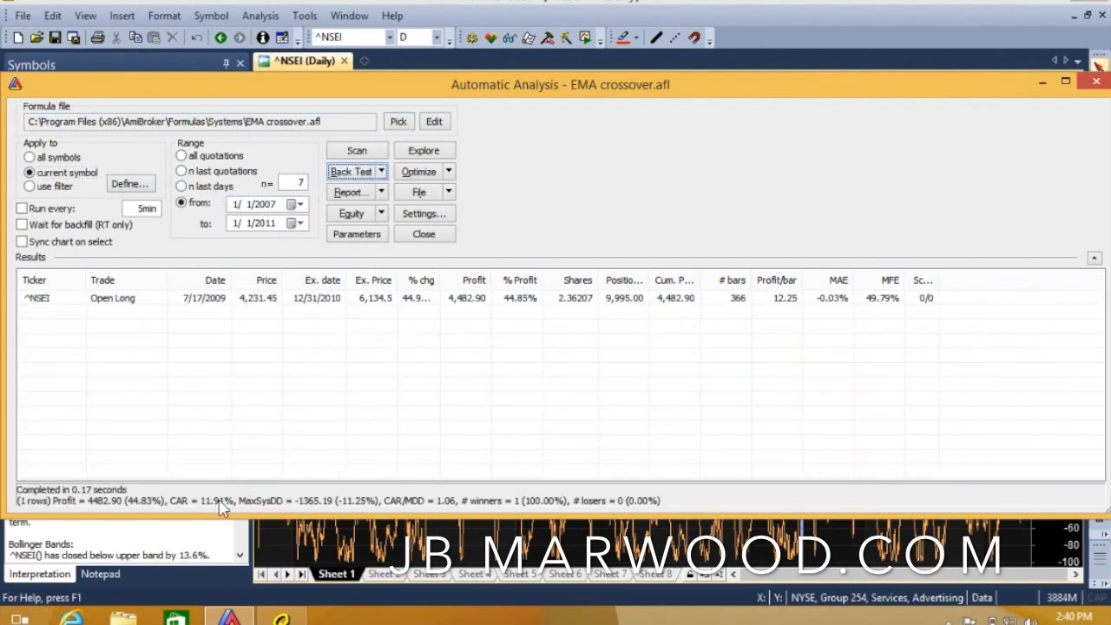
pyautogui.moveTo(291, 443)
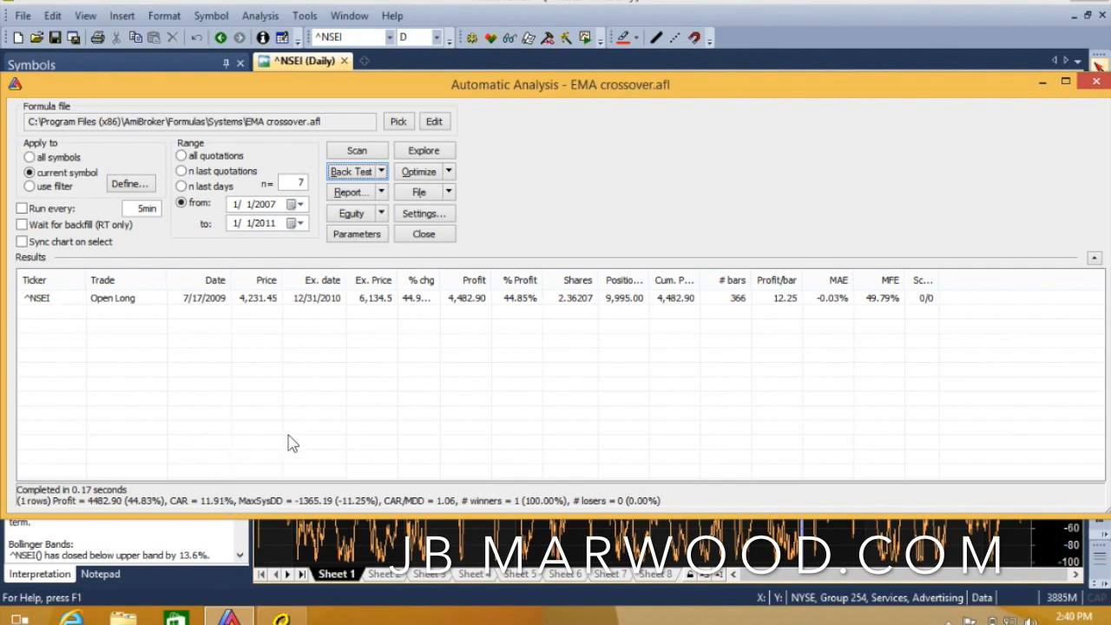
pyautogui.moveTo(349, 507)
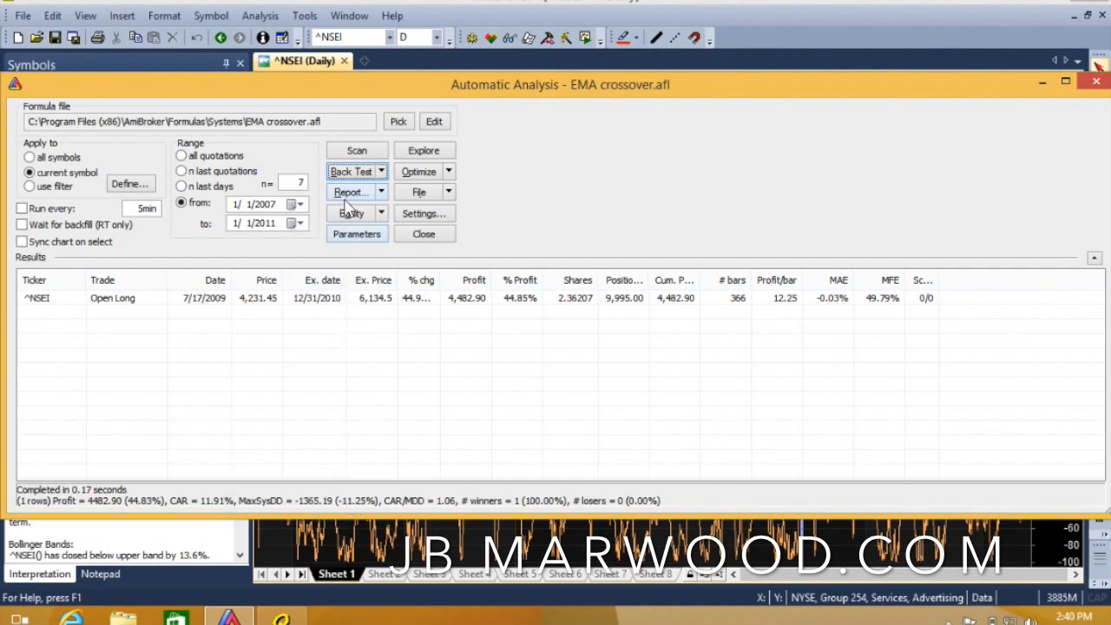
# Step: Open the detailed backtest report for the single open long trade
pyautogui.click(350, 191)
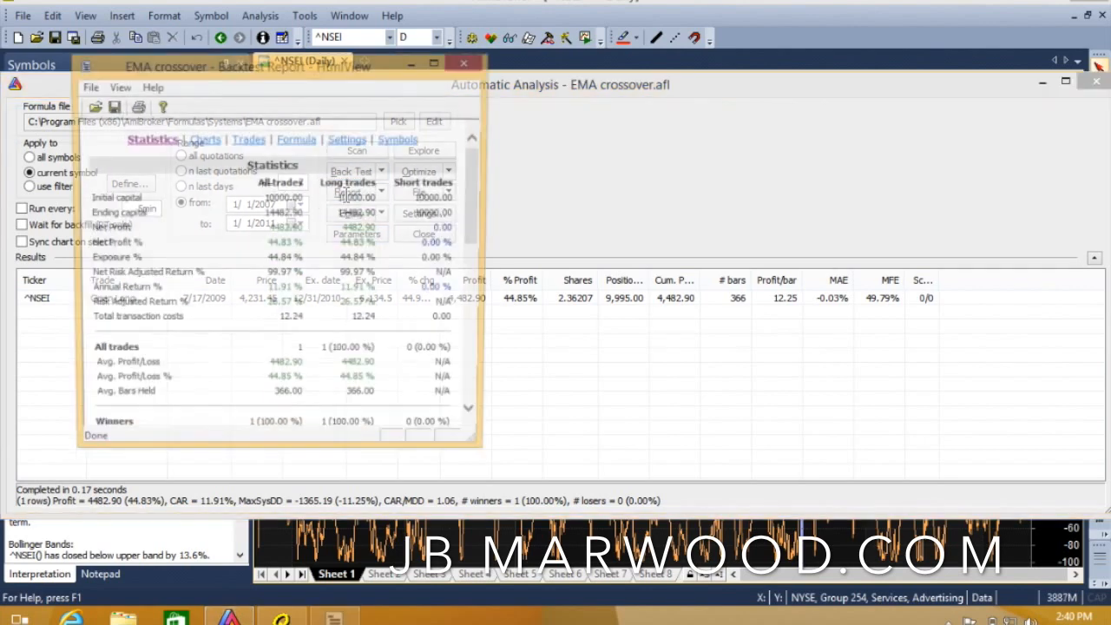
# Step: Review the report's equity charts and statistics pages, then close the report
pyautogui.click(198, 139)
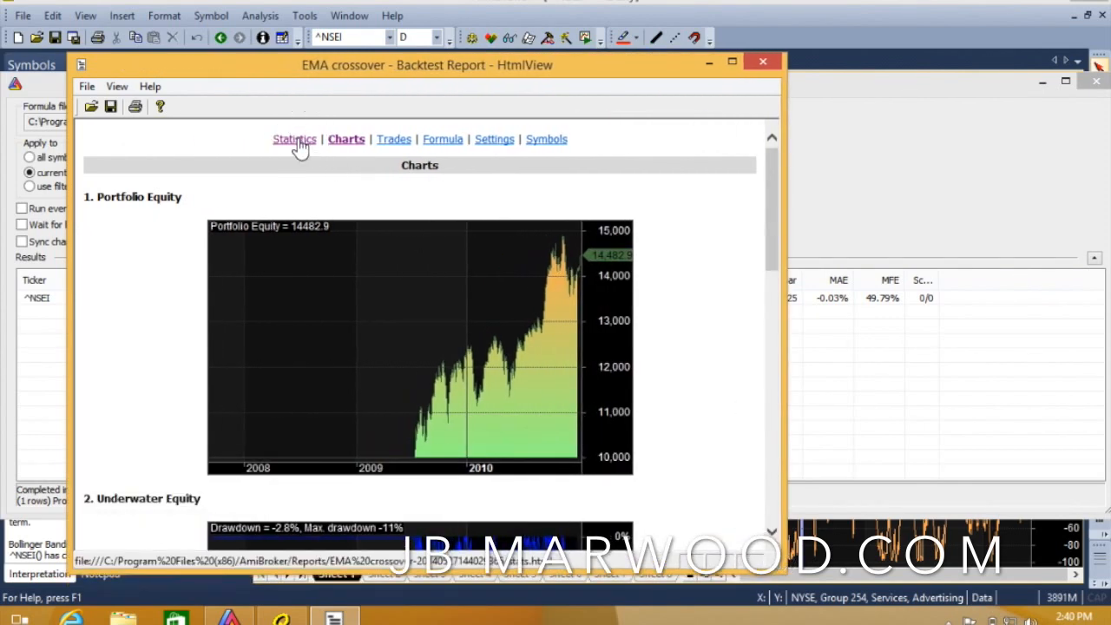
pyautogui.click(295, 139)
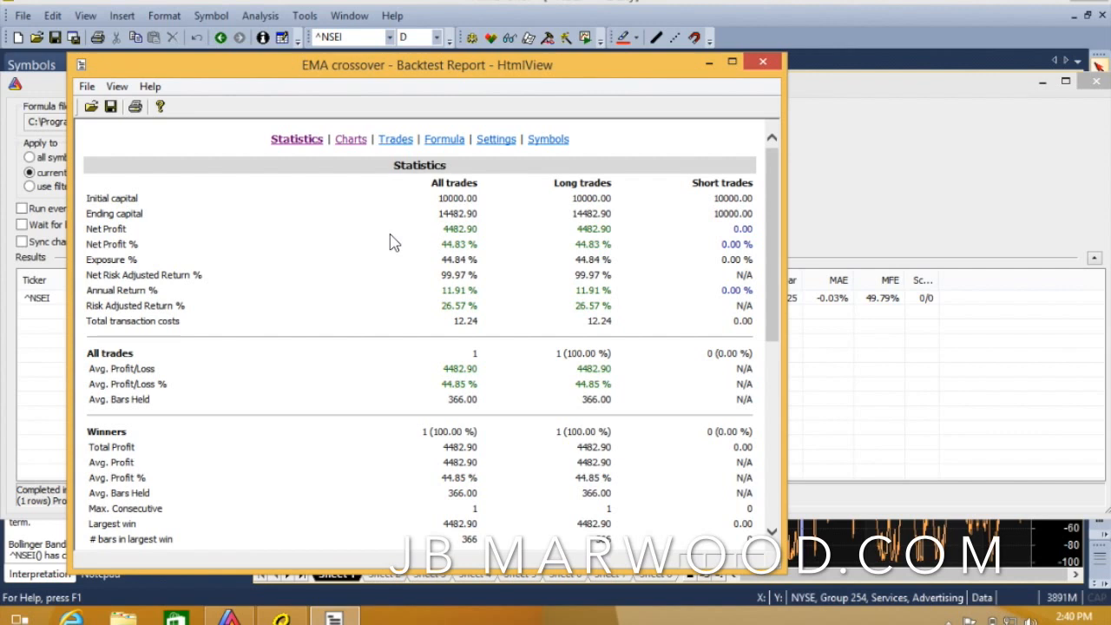
pyautogui.moveTo(246, 315)
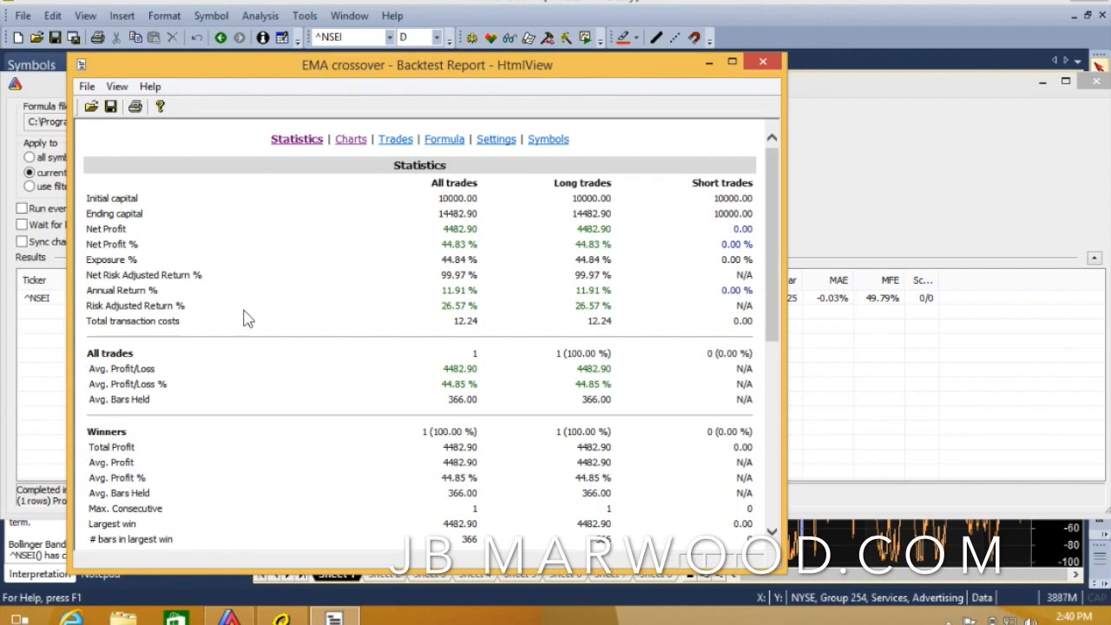
pyautogui.moveTo(458, 319)
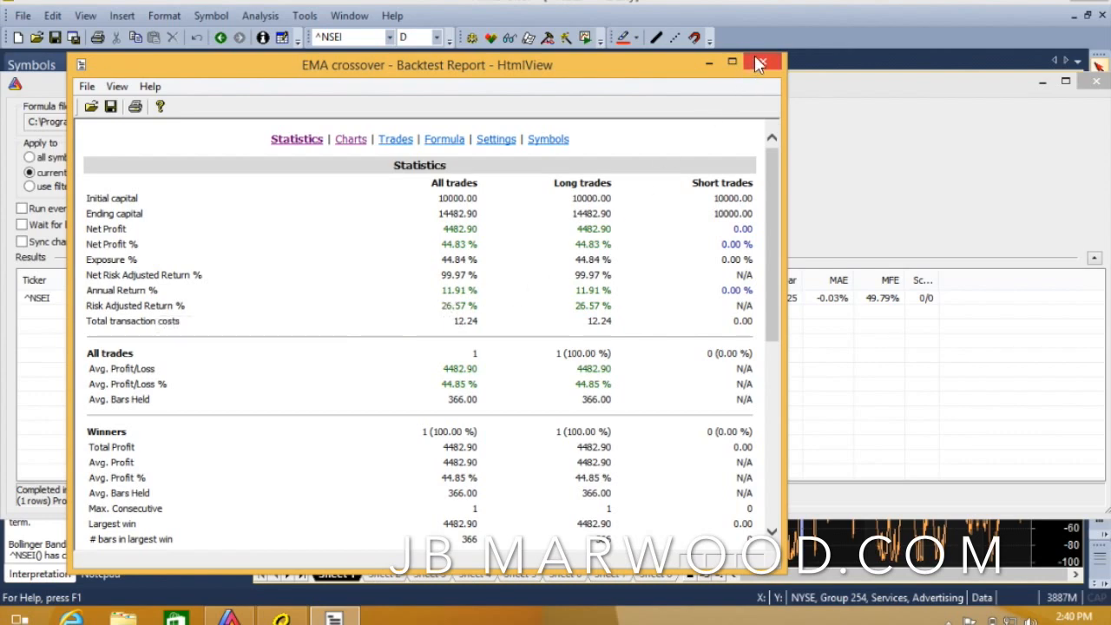
pyautogui.click(762, 63)
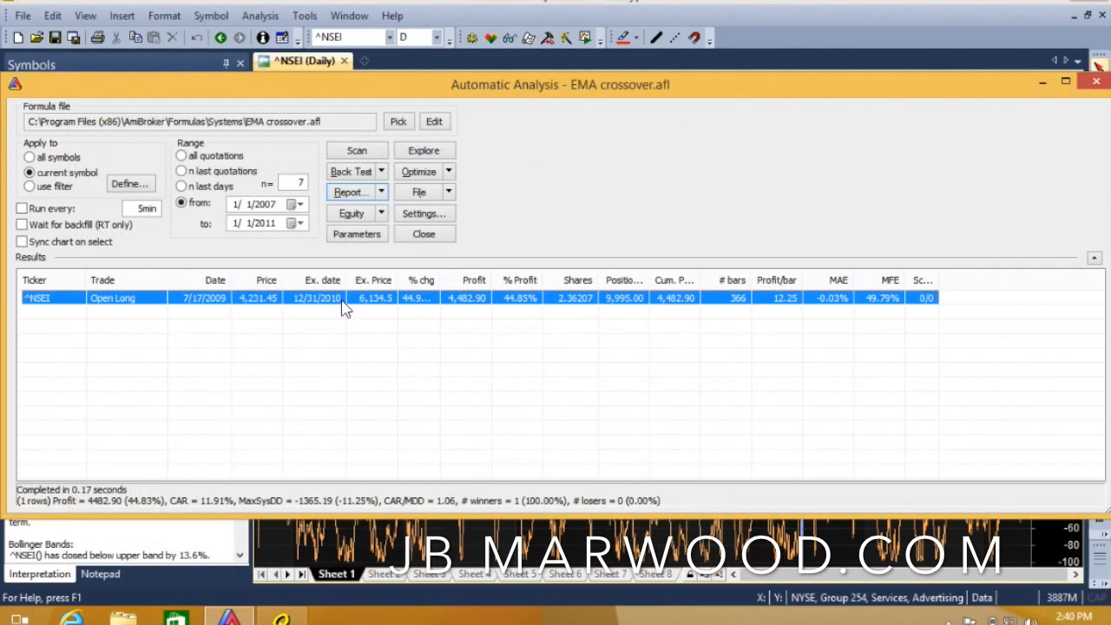
pyautogui.moveTo(993, 73)
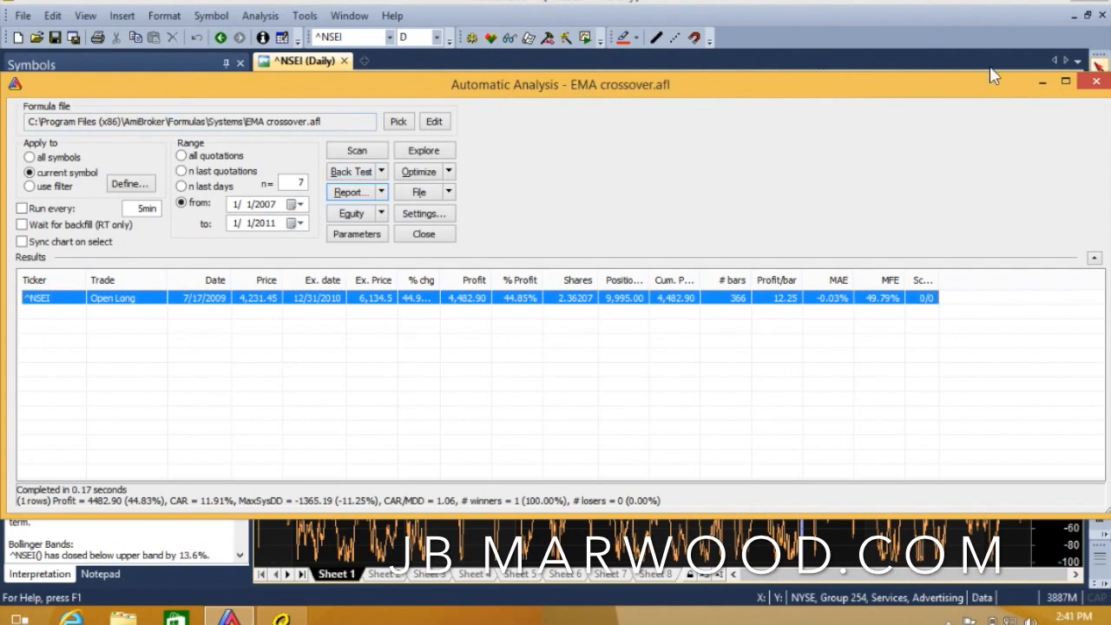
# Step: Put the Automatic Analysis window away to reveal the ^NSEI chart with moving averages
pyautogui.click(424, 233)
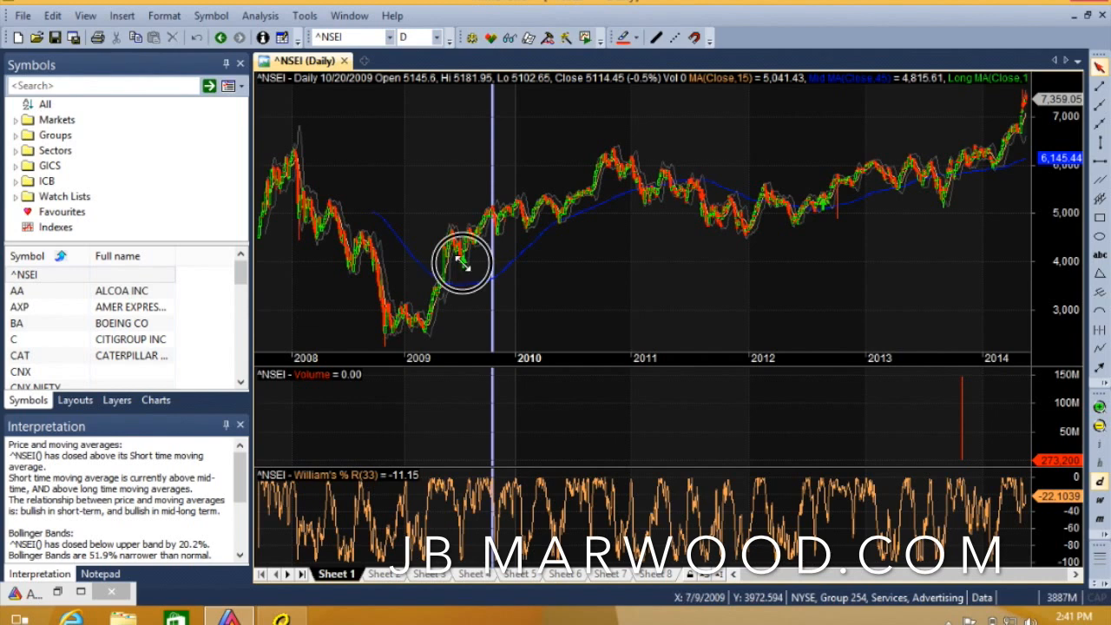
pyautogui.moveTo(958, 170)
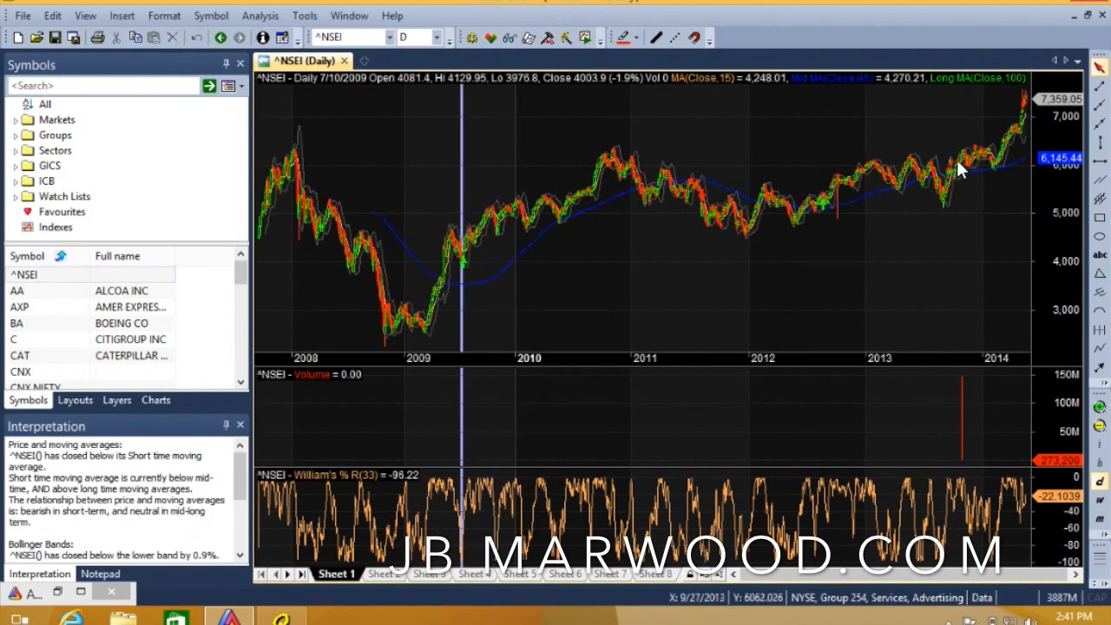
pyautogui.moveTo(478, 56)
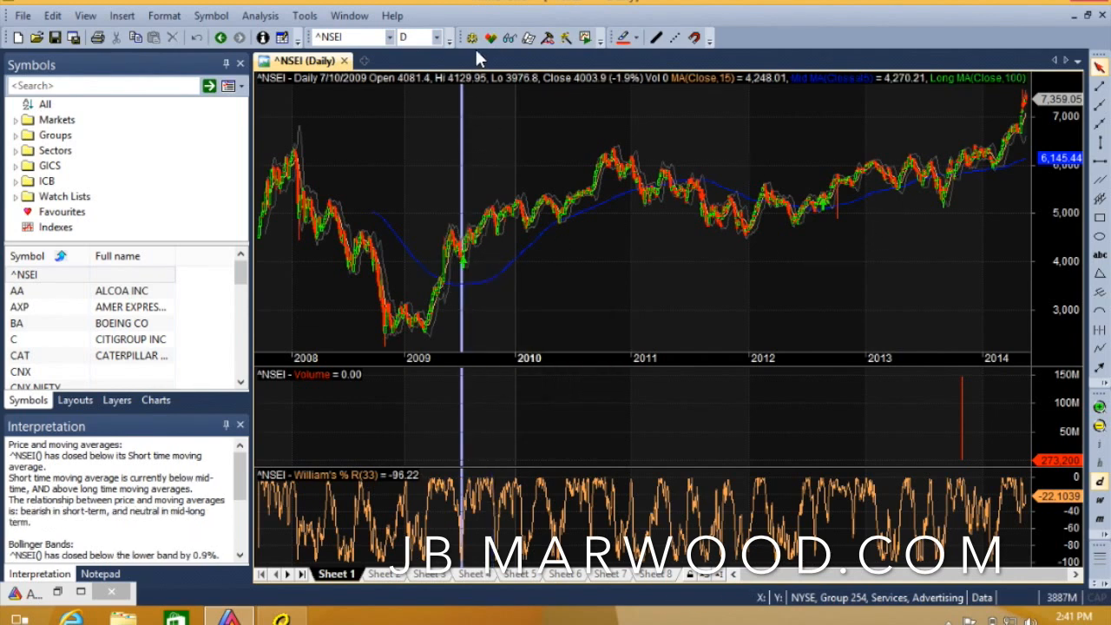
# Step: Reopen Old Automatic Analysis and rerun the backtest over 1/1/2011–1/1/2015
pyautogui.click(260, 16)
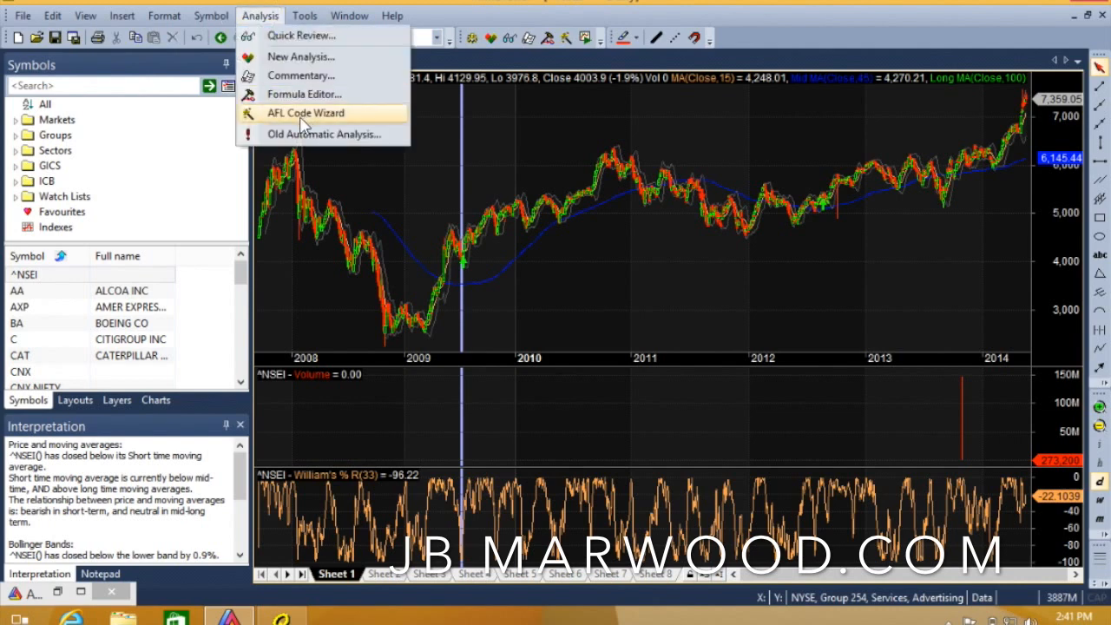
pyautogui.click(323, 134)
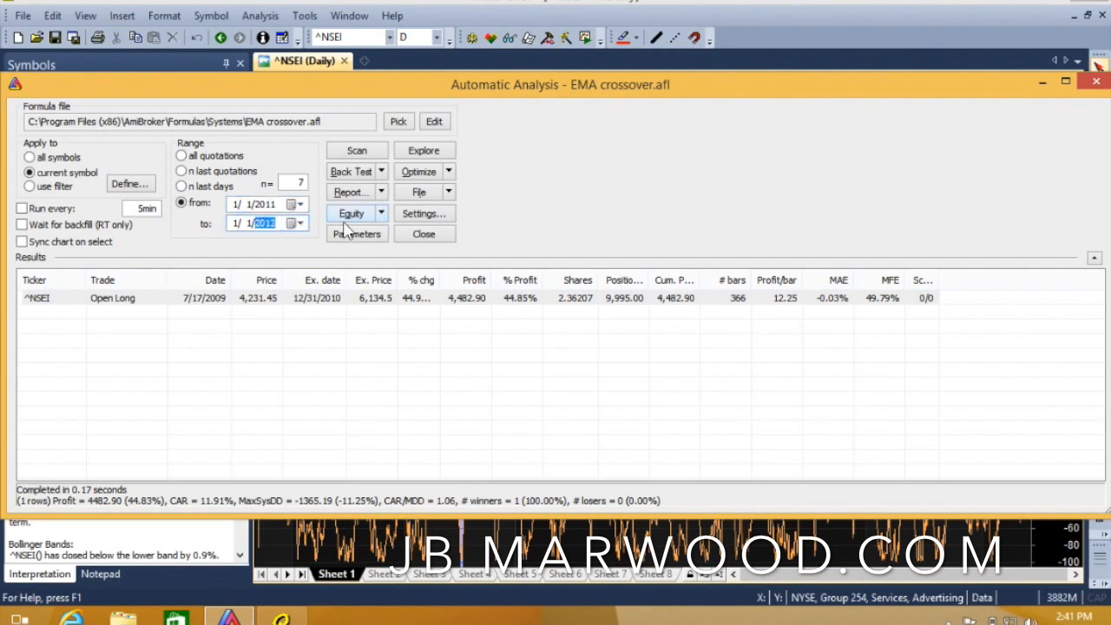
pyautogui.click(351, 172)
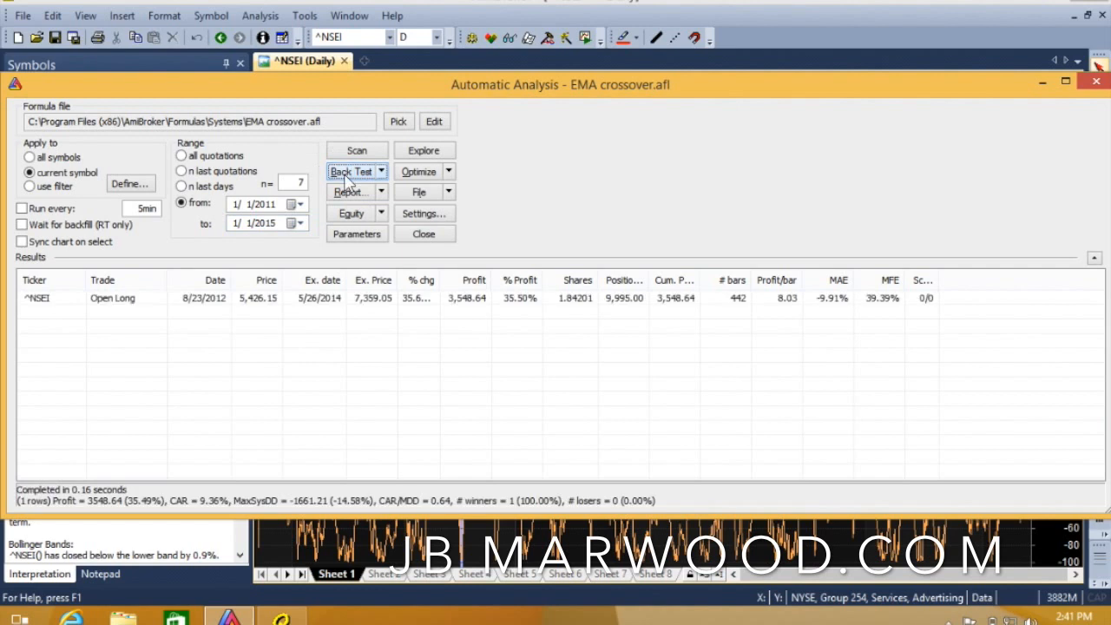